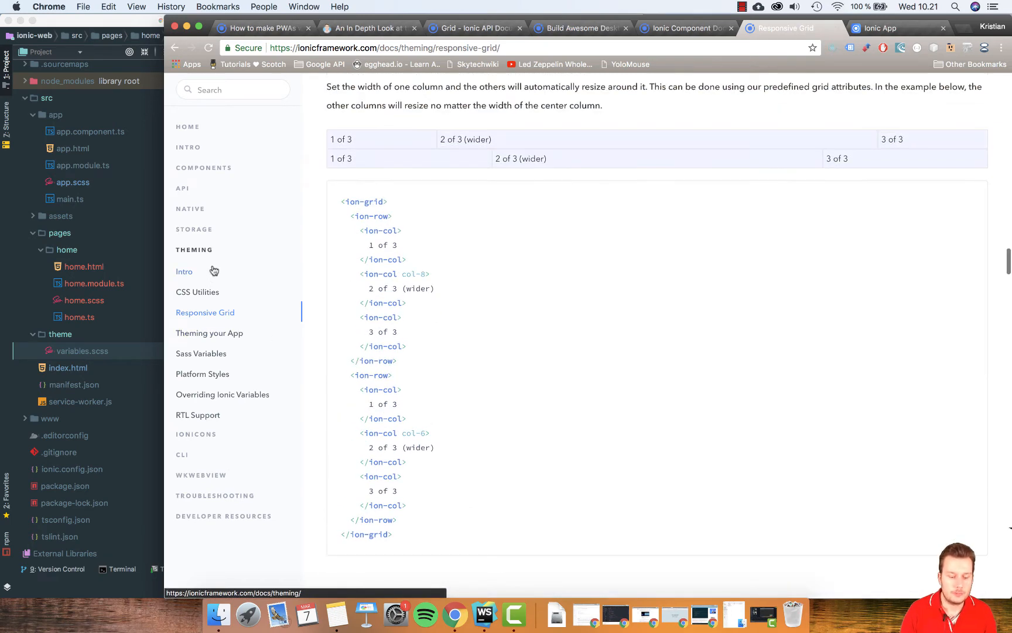
Step: Expand COMPONENTS in the docs sidebar and open the Buttons page
{"action": "left_click", "coordinate": [204, 167]}
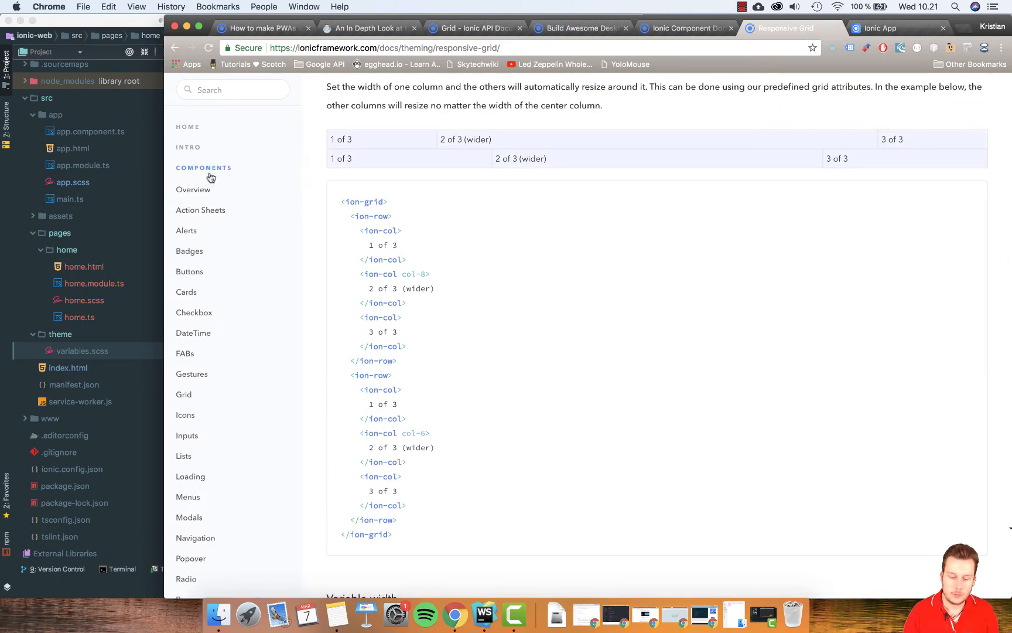
{"action": "mouse_move", "coordinate": [189, 271]}
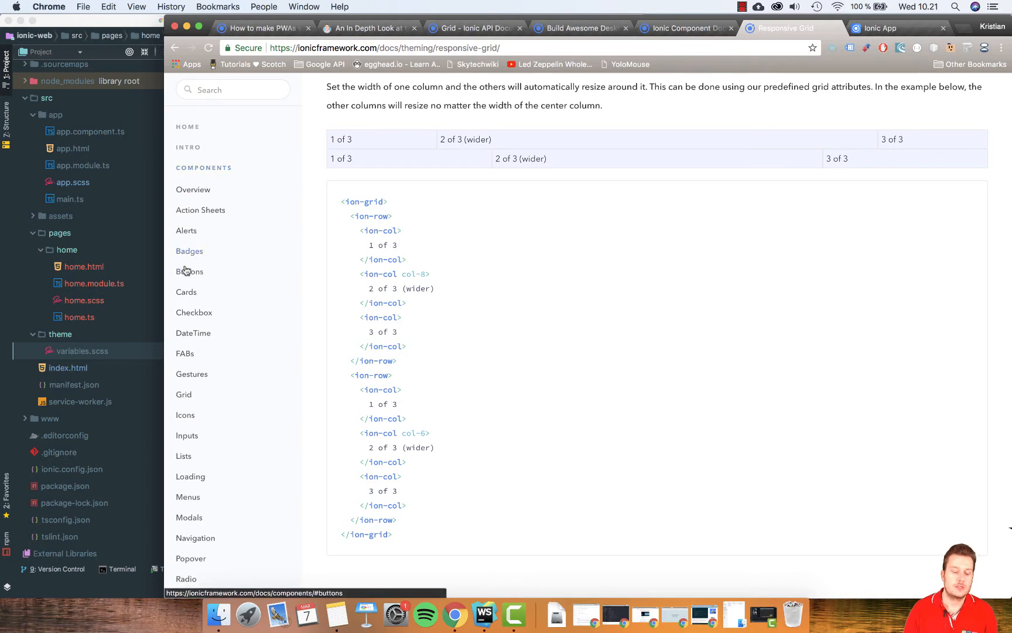
{"action": "mouse_move", "coordinate": [189, 270]}
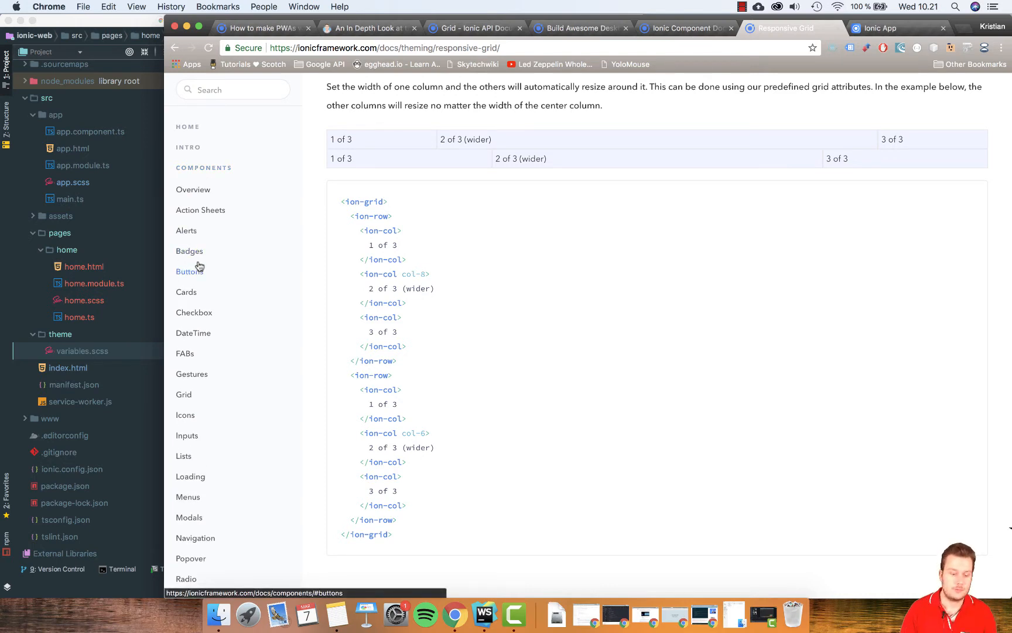
{"action": "left_click", "coordinate": [190, 272]}
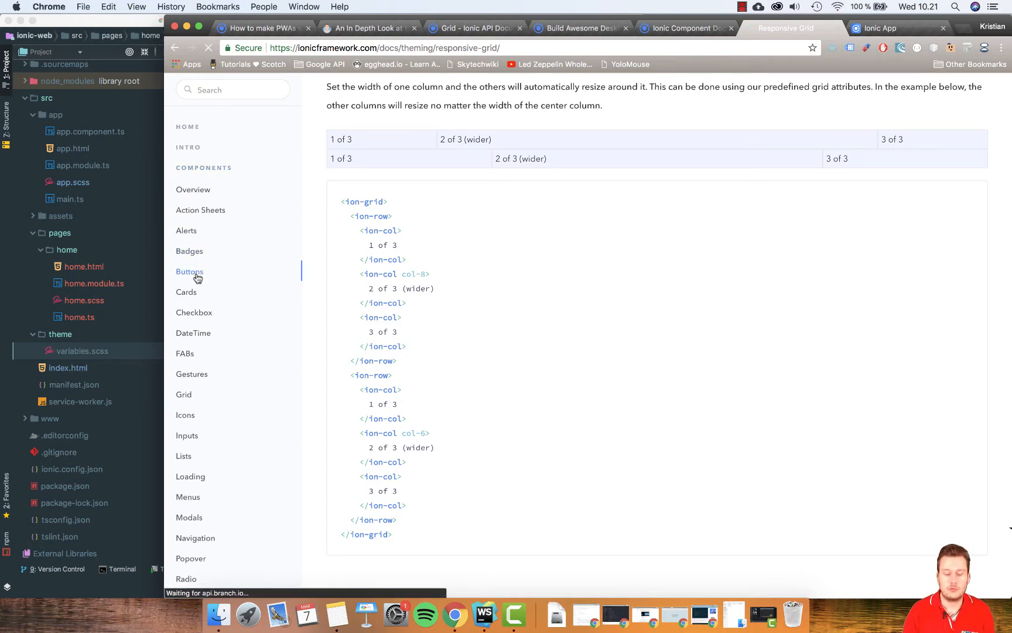
{"action": "left_click", "coordinate": [189, 271]}
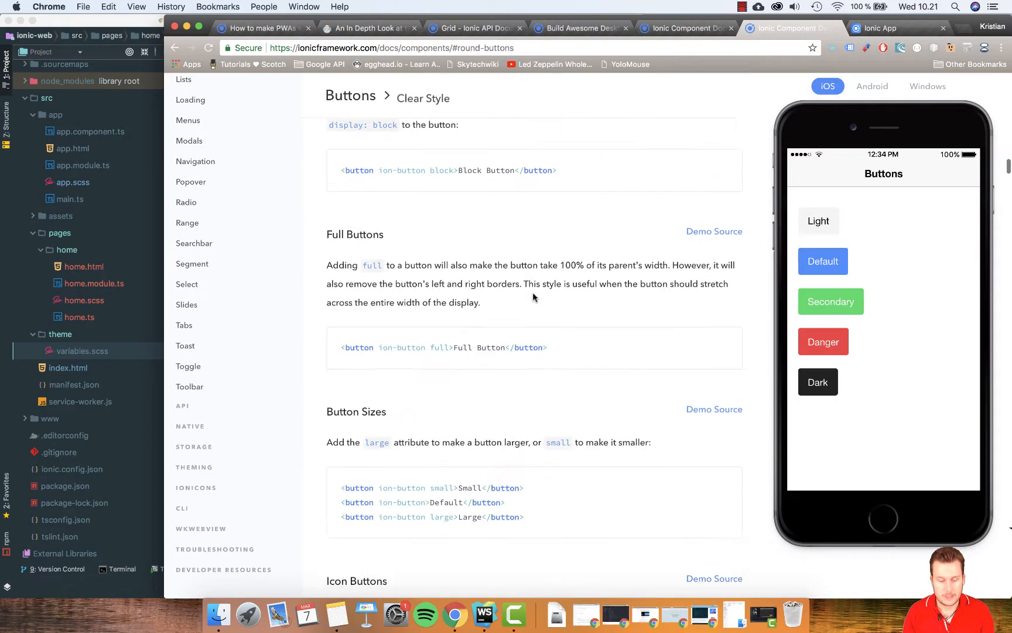
Step: Scroll to Icon Buttons and select the ion-buttons start contact snippet
{"action": "scroll", "scroll_direction": "down", "scroll_amount": 3}
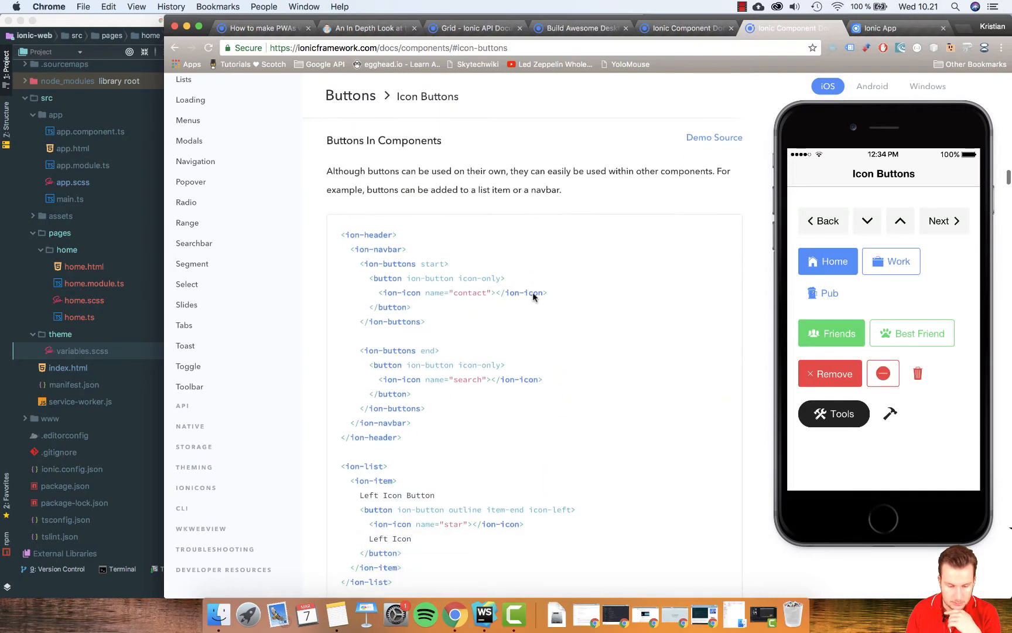
{"action": "scroll", "scroll_direction": "down", "scroll_amount": 3}
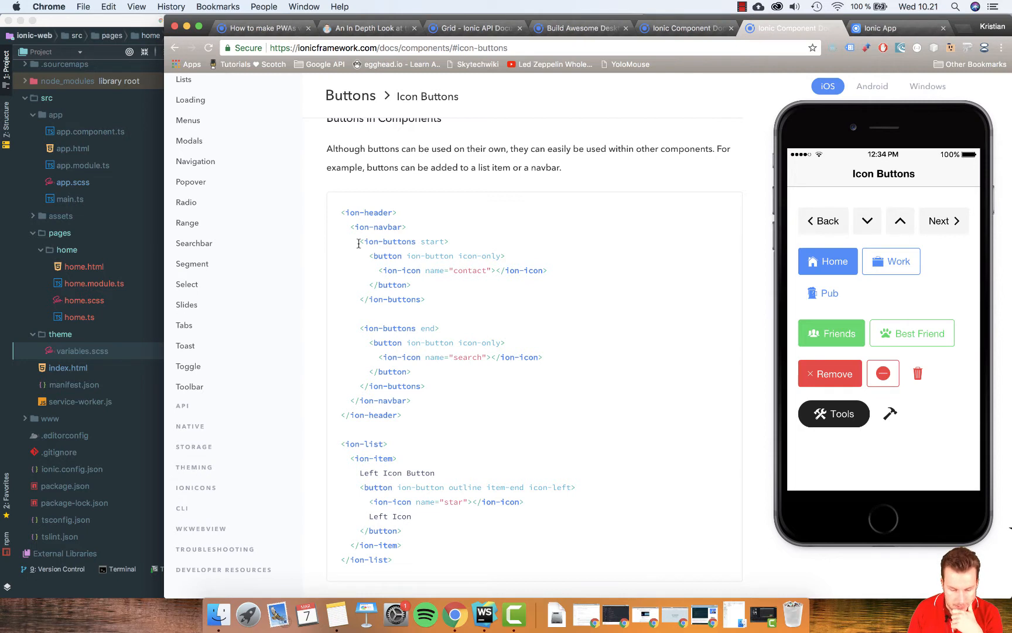
{"action": "left_click_drag", "start_coordinate": [359, 241], "coordinate": [424, 299]}
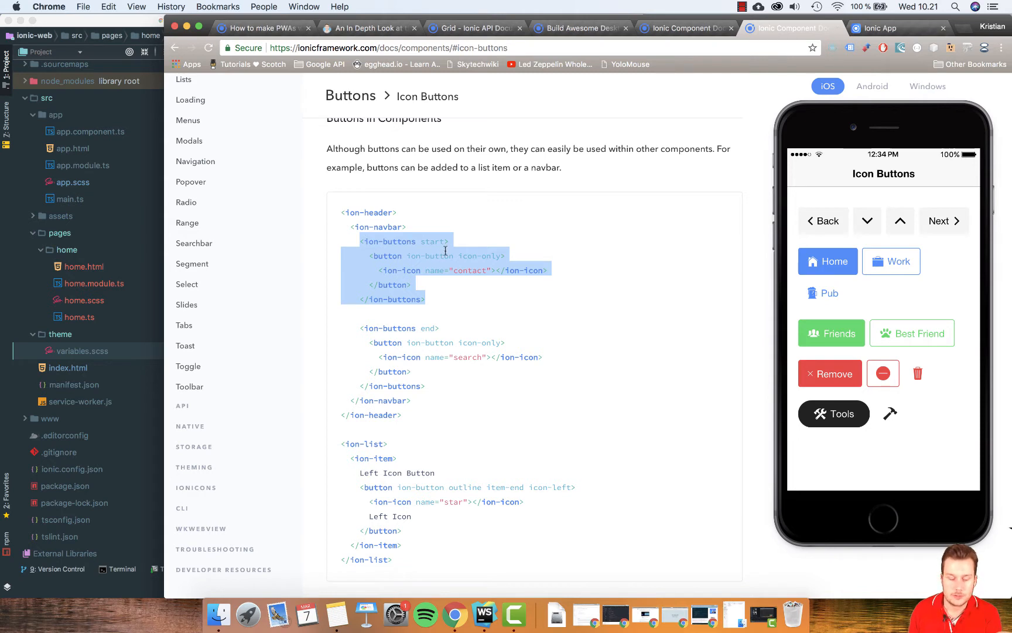
{"action": "mouse_move", "coordinate": [367, 298]}
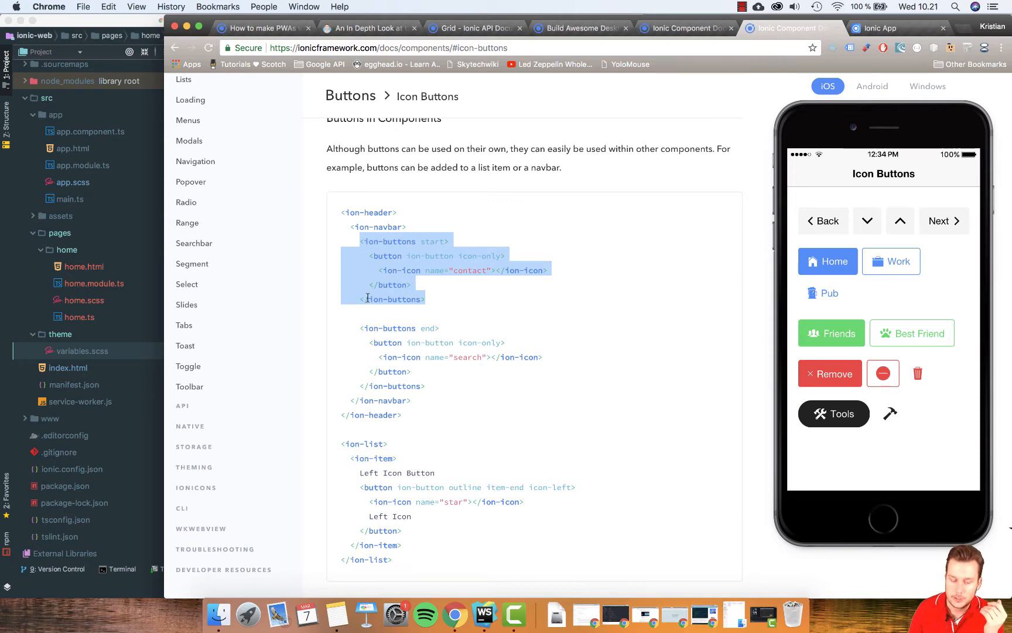
{"action": "mouse_move", "coordinate": [439, 303]}
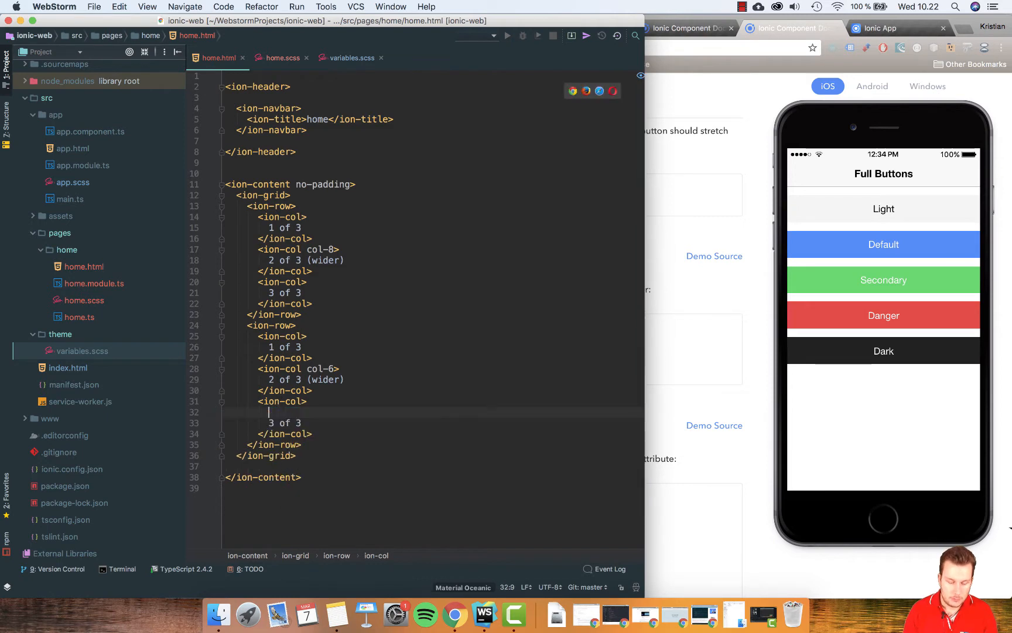
Step: Place the cursor in the second row's third ion-col before '3 of 3'
{"action": "left_click", "coordinate": [314, 433]}
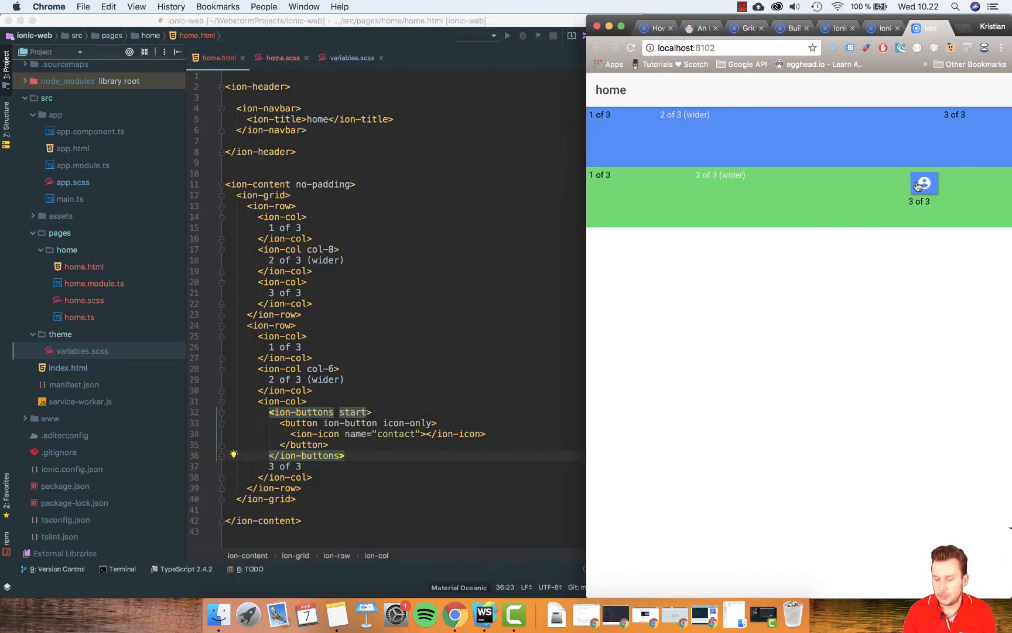
{"action": "mouse_move", "coordinate": [801, 330]}
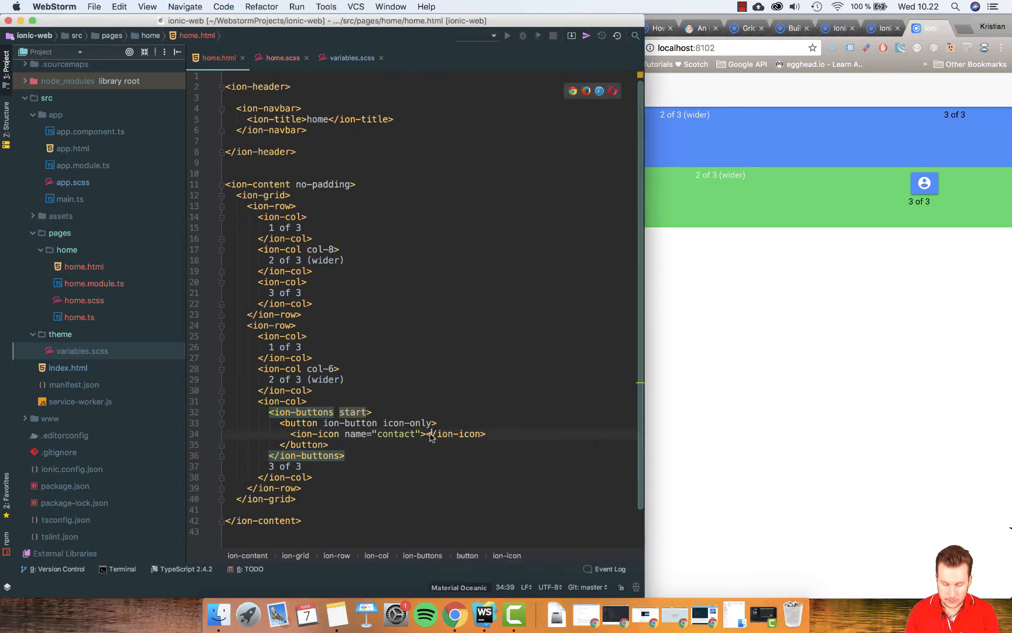
Step: Paste the ion-buttons contact icon block into the third column
{"action": "type", "text": "Text"}
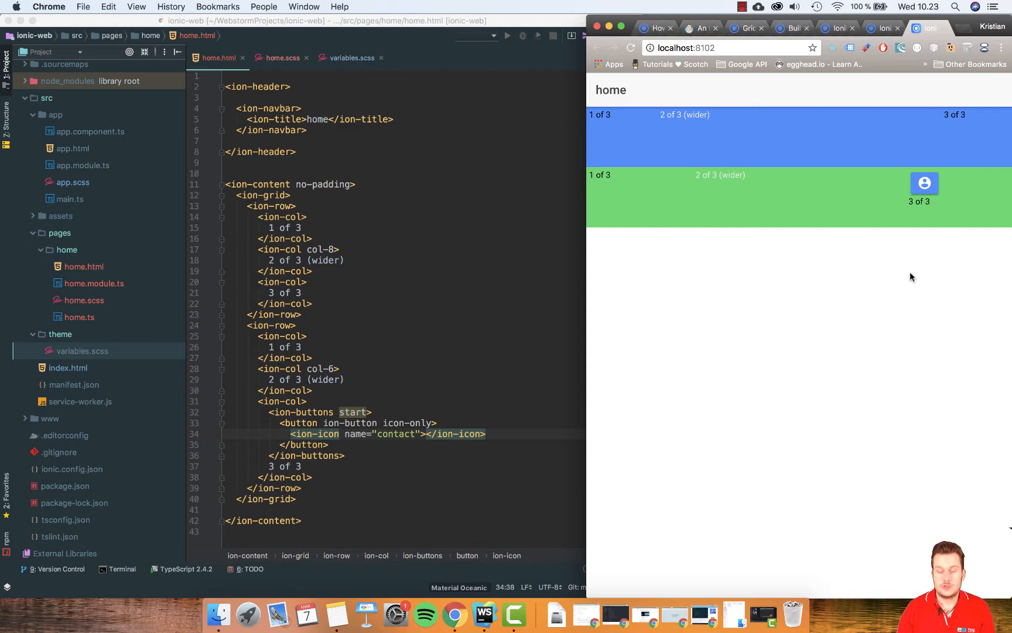
{"action": "mouse_move", "coordinate": [929, 208]}
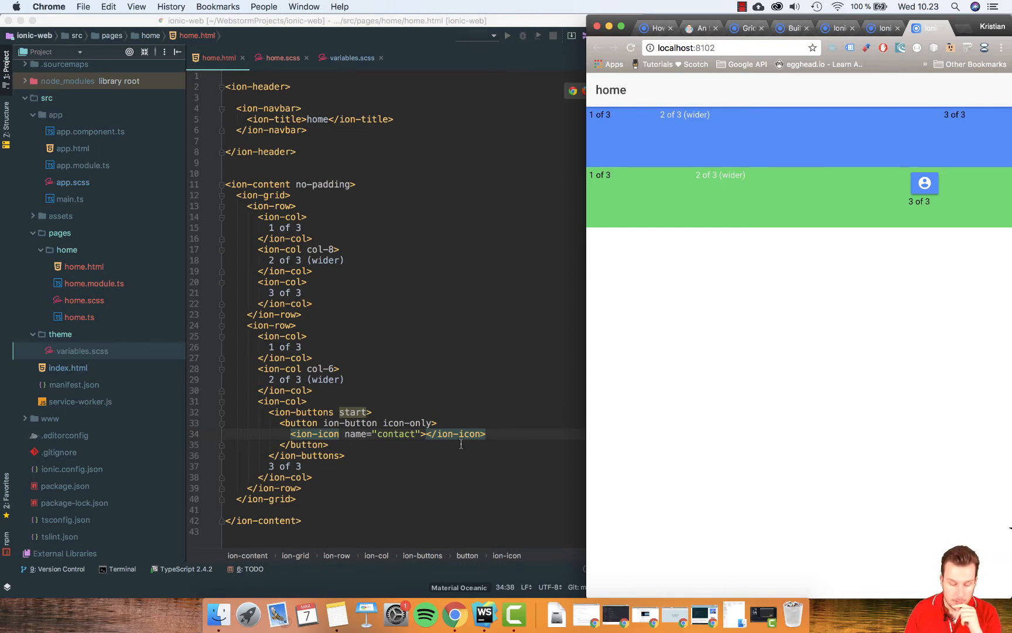
{"action": "mouse_move", "coordinate": [689, 390]}
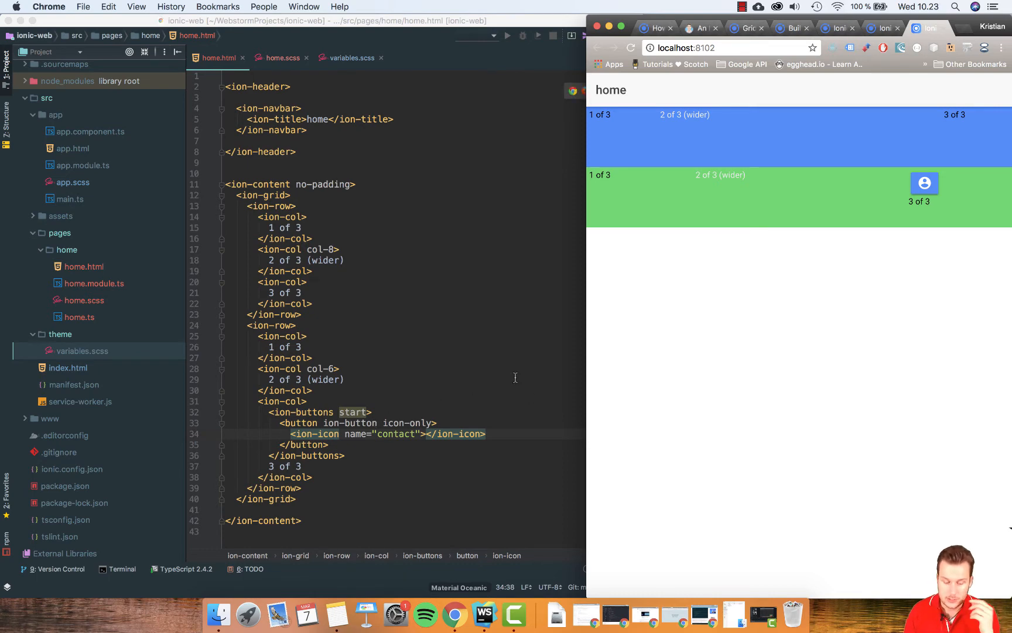
{"action": "mouse_move", "coordinate": [584, 241]}
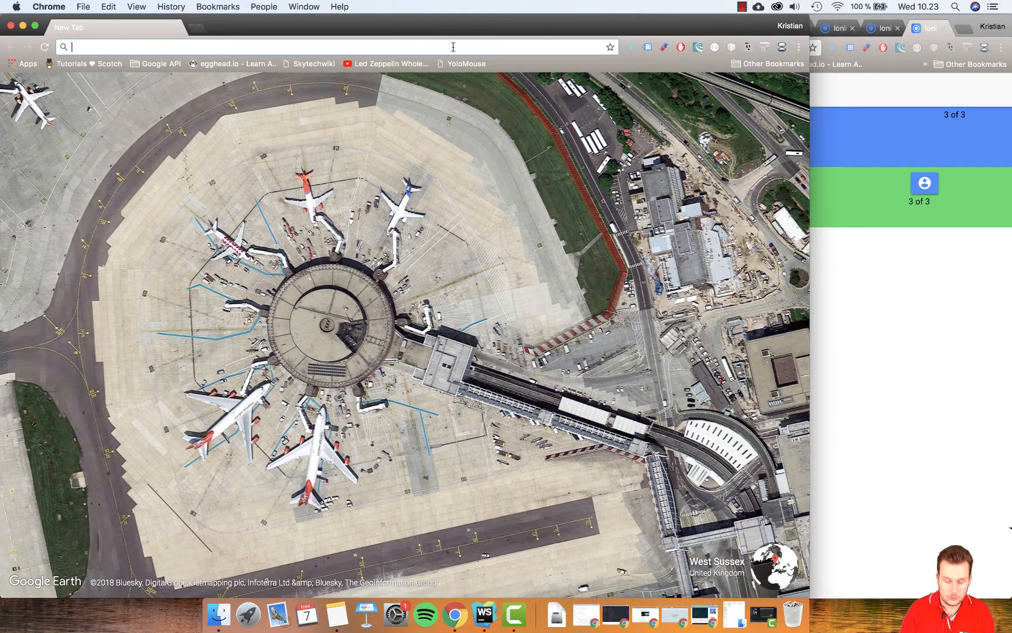
Step: Search for Ionic icons and open the 'Ionicons - Ionic Framework' result
{"action": "type", "text": "ionic import javascript"}
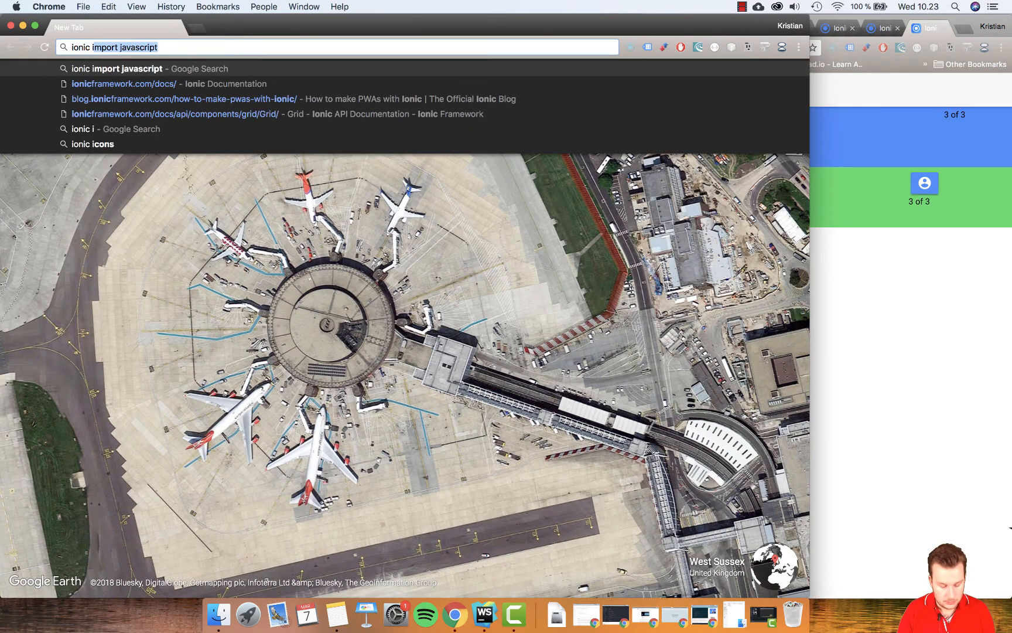
{"action": "type", "text": "ionic iicon li"}
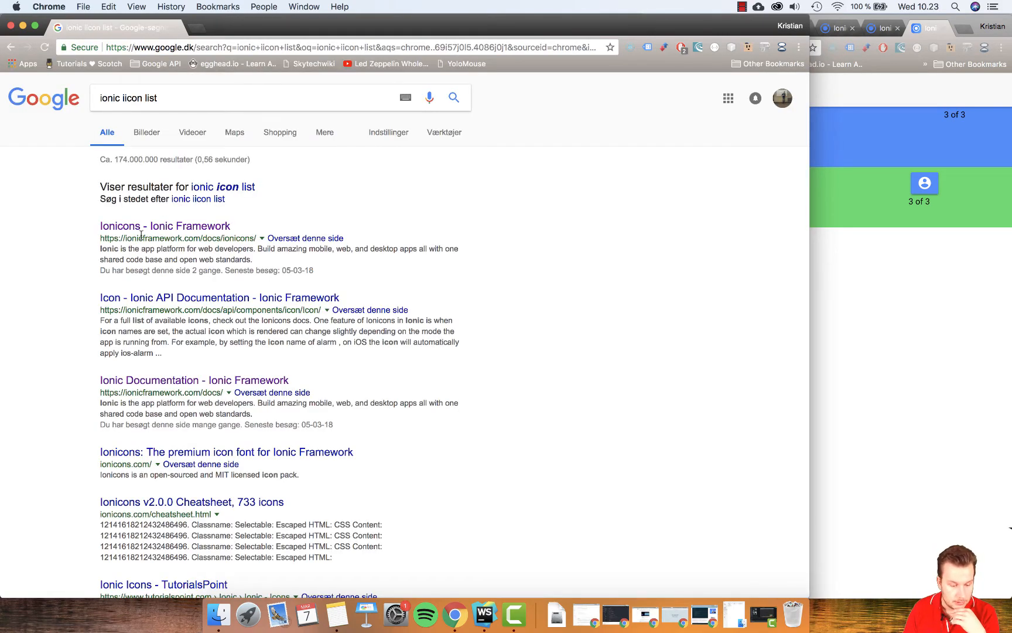
{"action": "left_click", "coordinate": [165, 226]}
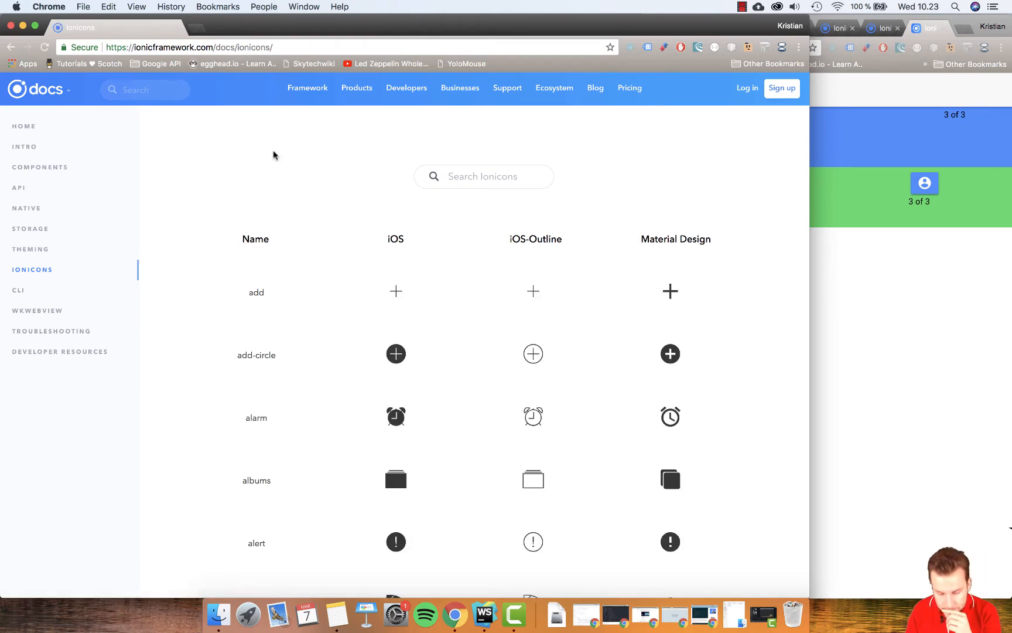
Step: Scroll down to the flash icon and select 'flash' in its usage snippet
{"action": "scroll", "scroll_direction": "down", "scroll_amount": 3}
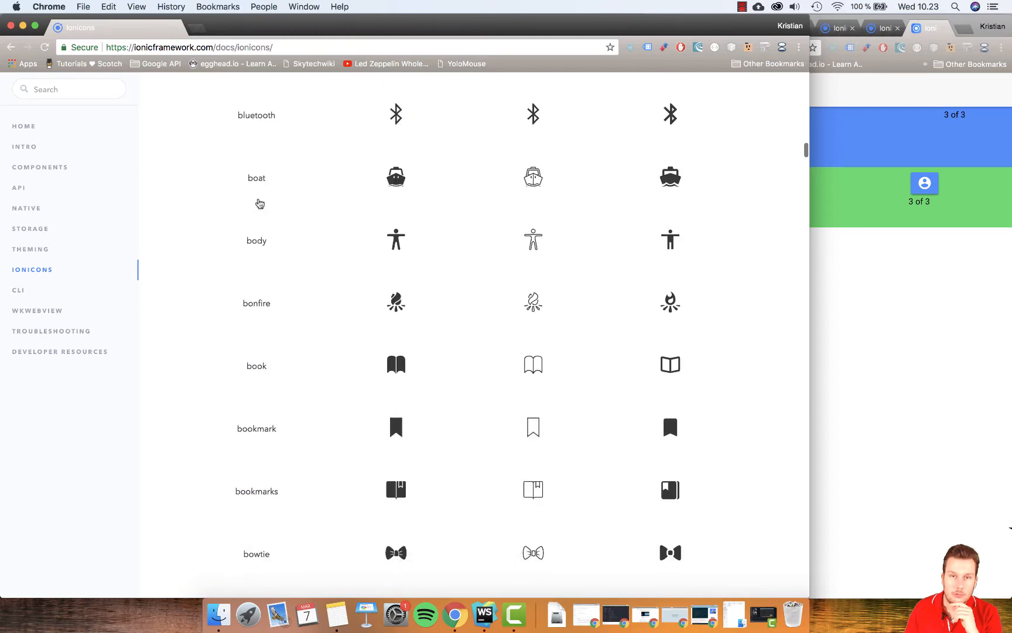
{"action": "scroll", "scroll_direction": "down", "scroll_amount": 3}
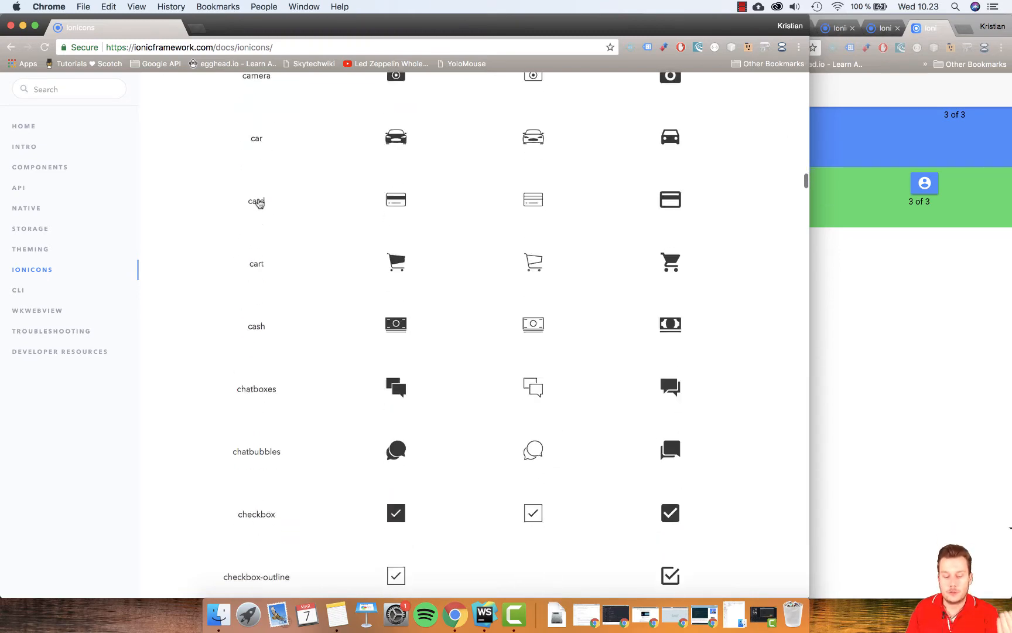
{"action": "scroll", "scroll_direction": "down", "scroll_amount": 3}
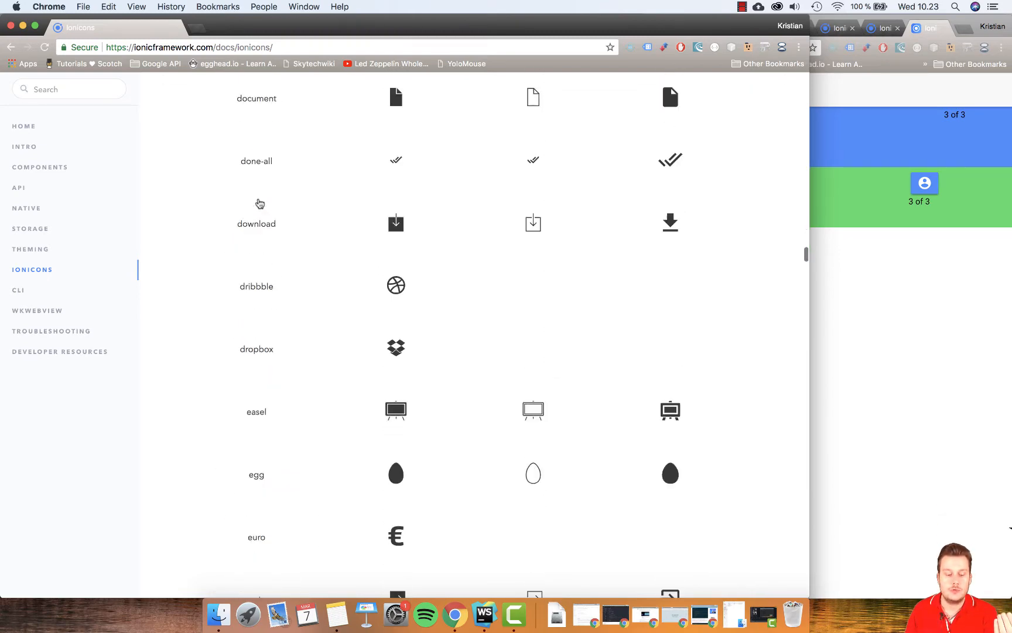
{"action": "scroll", "scroll_direction": "down", "scroll_amount": 3}
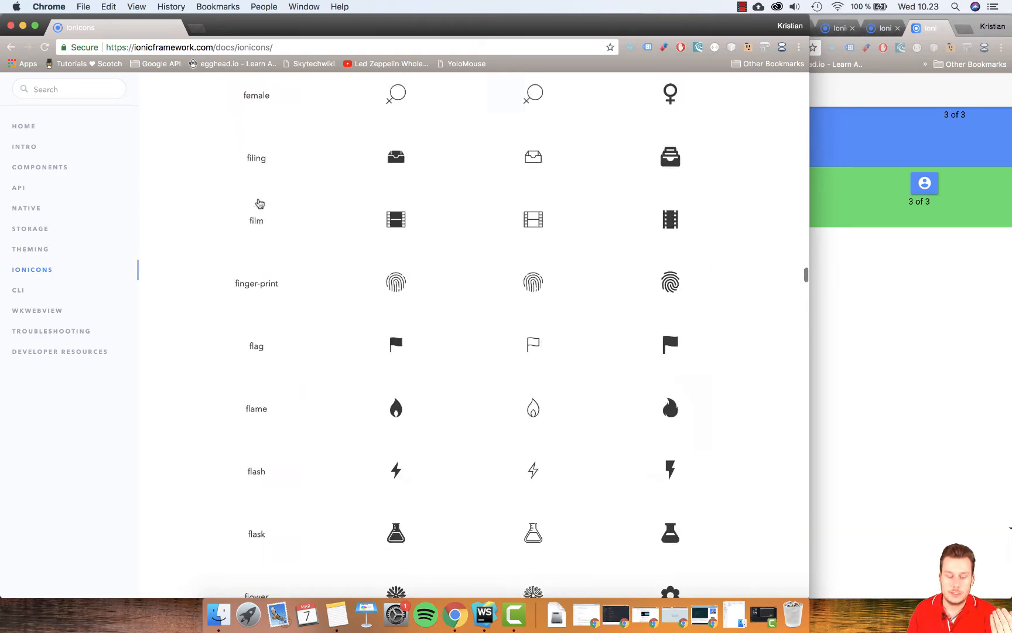
{"action": "scroll", "scroll_direction": "up", "scroll_amount": 3}
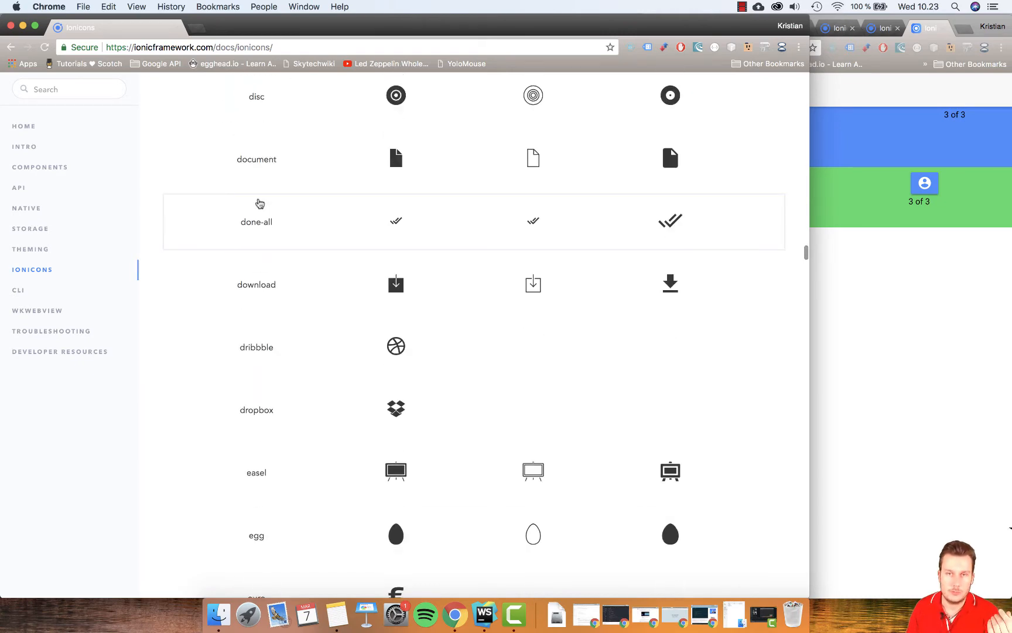
{"action": "scroll", "scroll_direction": "down", "scroll_amount": 3}
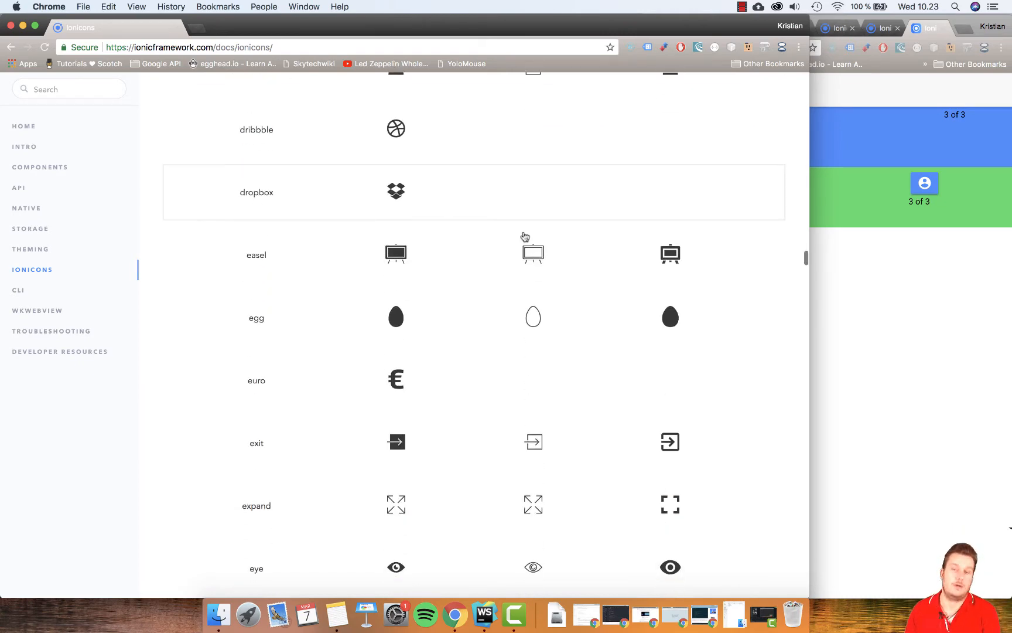
{"action": "scroll", "scroll_direction": "down", "scroll_amount": 3}
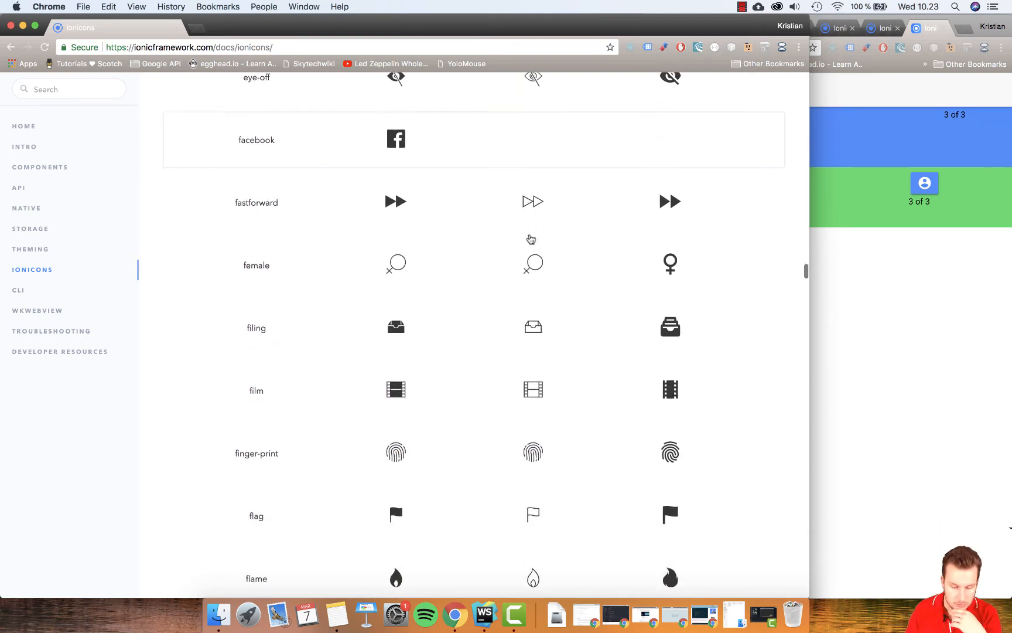
{"action": "scroll", "scroll_direction": "down", "scroll_amount": 3}
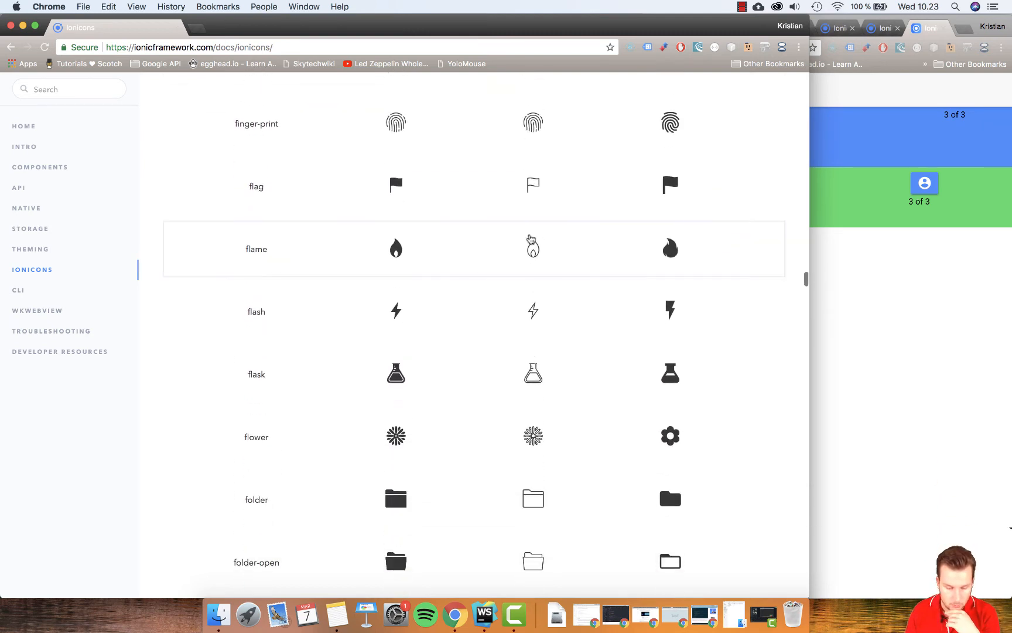
{"action": "scroll", "scroll_direction": "down", "scroll_amount": 3}
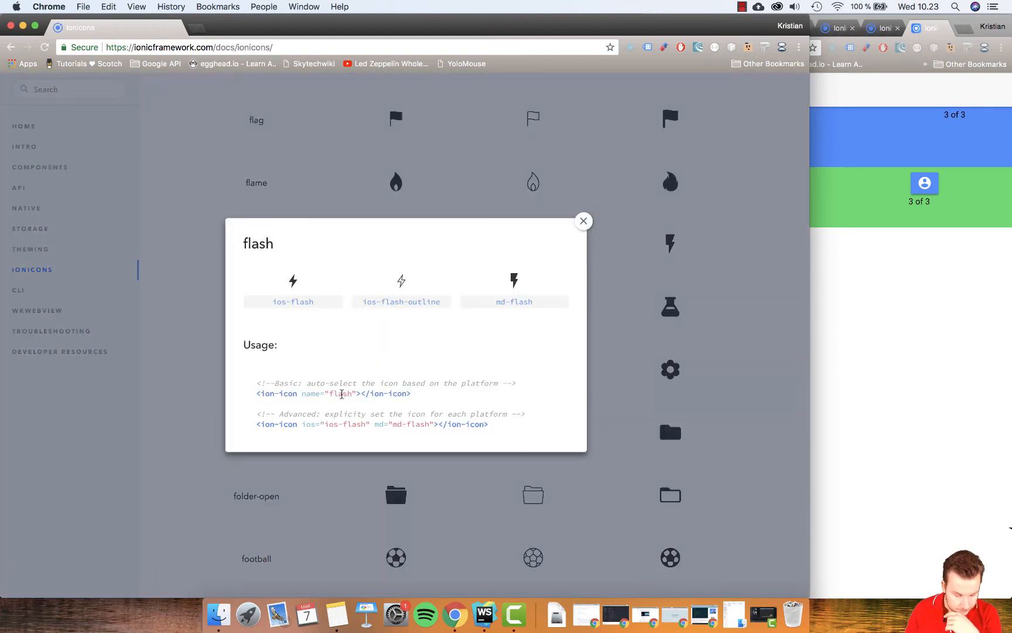
{"action": "double_click", "coordinate": [340, 393]}
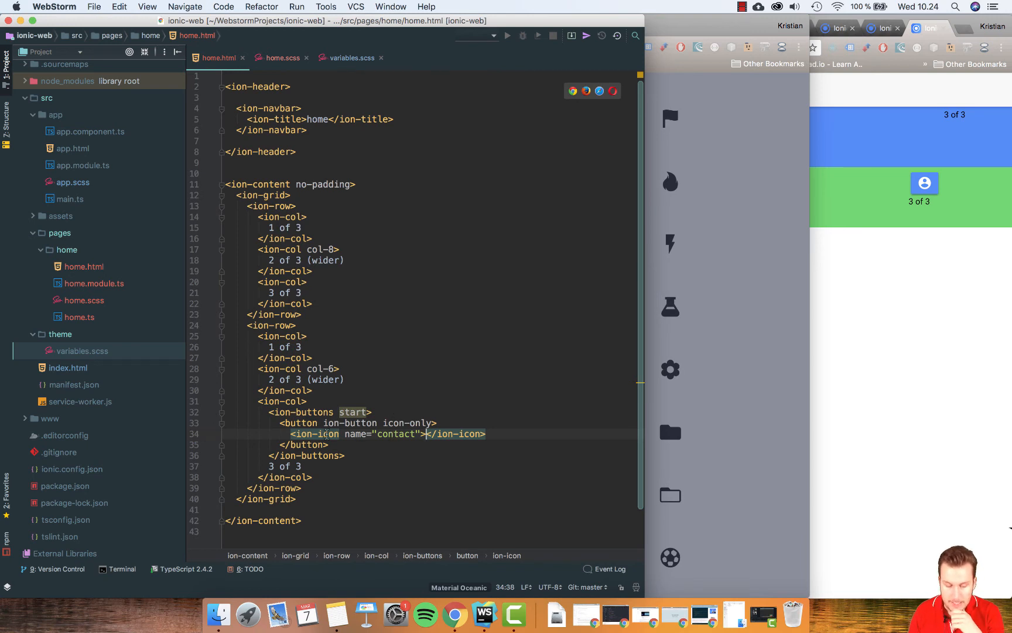
Step: Select 'contact' in the ion-icon name attribute to replace it with flash
{"action": "double_click", "coordinate": [396, 433]}
{"action": "type", "text": "flash"}
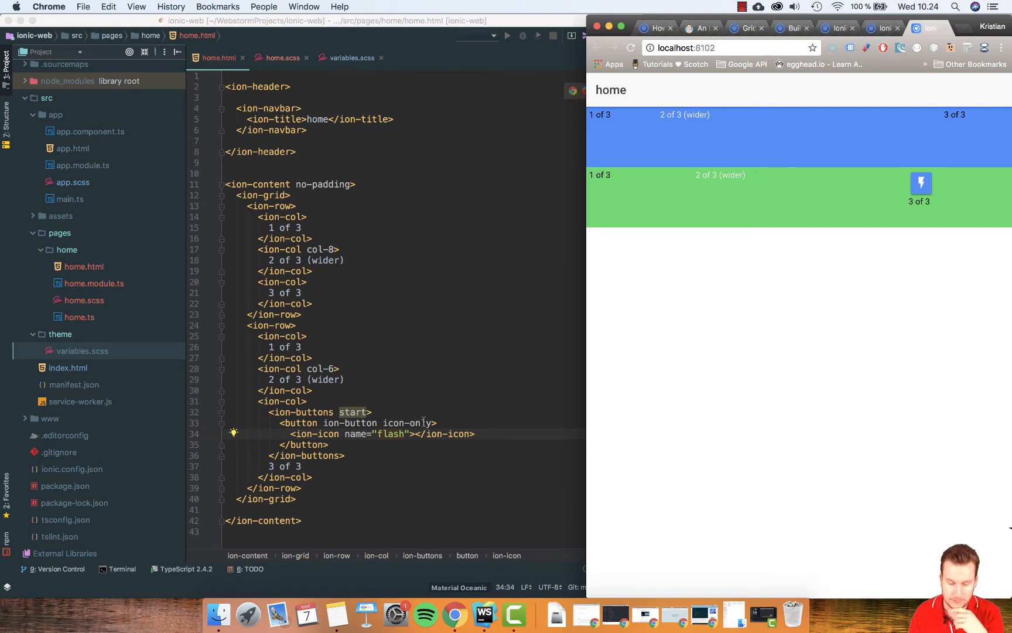
{"action": "mouse_move", "coordinate": [768, 294]}
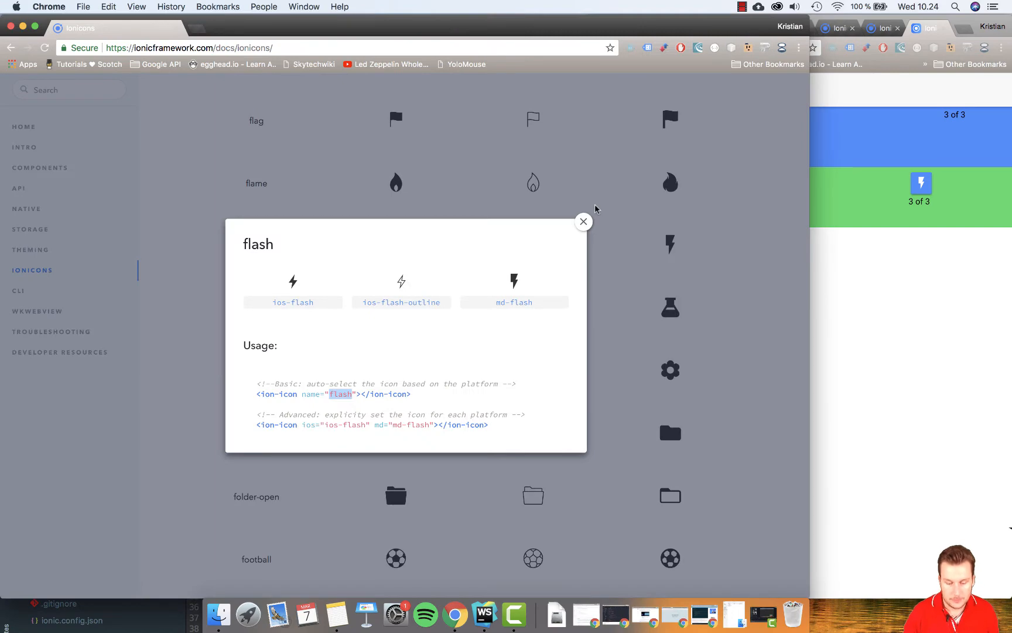
Step: Close the flash icon details popup
{"action": "left_click", "coordinate": [583, 221]}
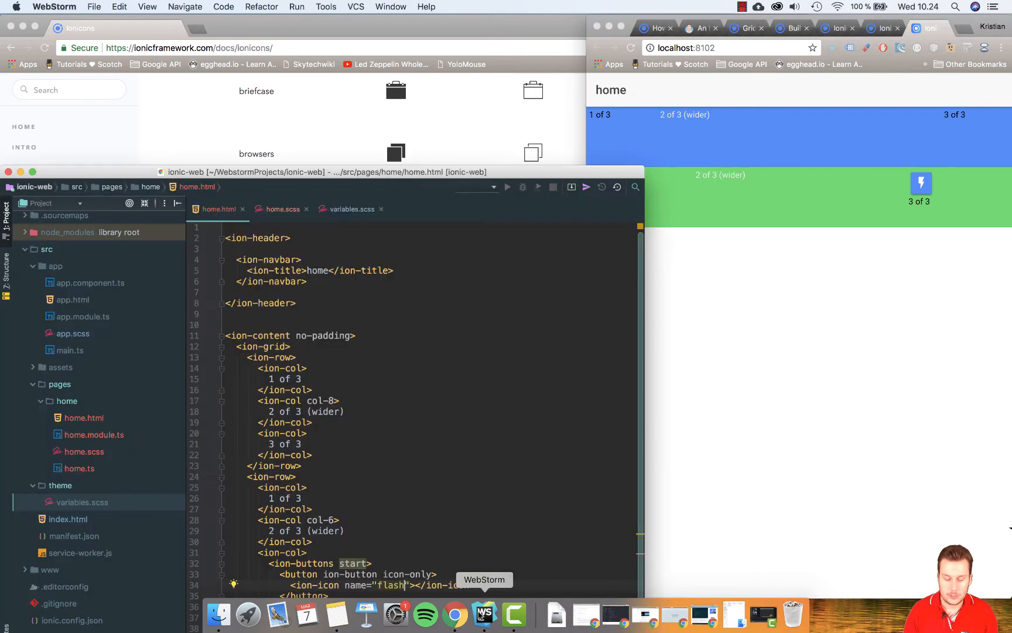
{"action": "scroll", "scroll_direction": "down", "scroll_amount": 3}
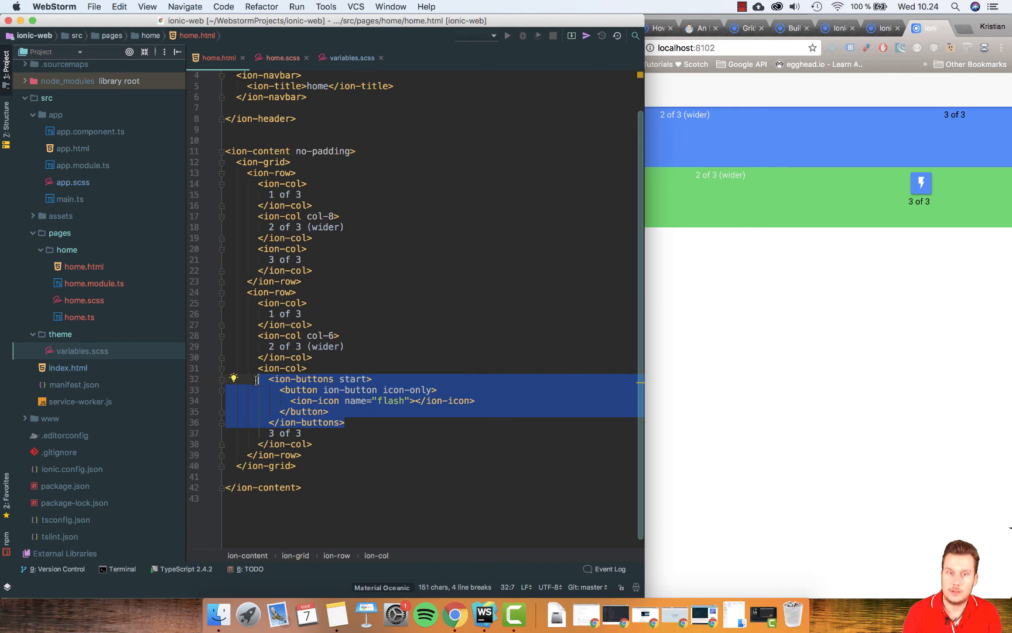
{"action": "mouse_move", "coordinate": [340, 403]}
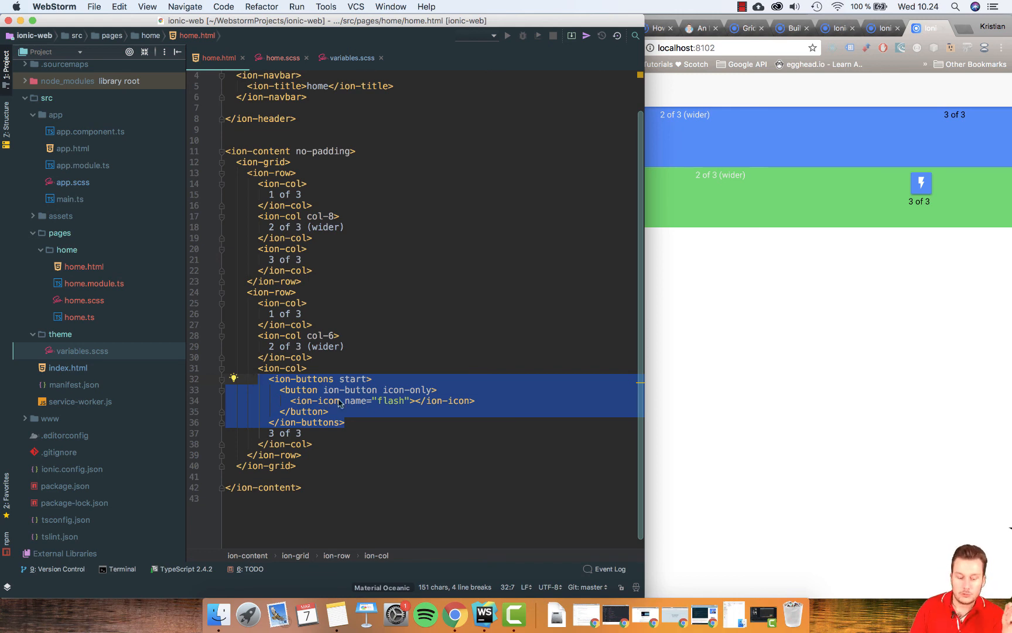